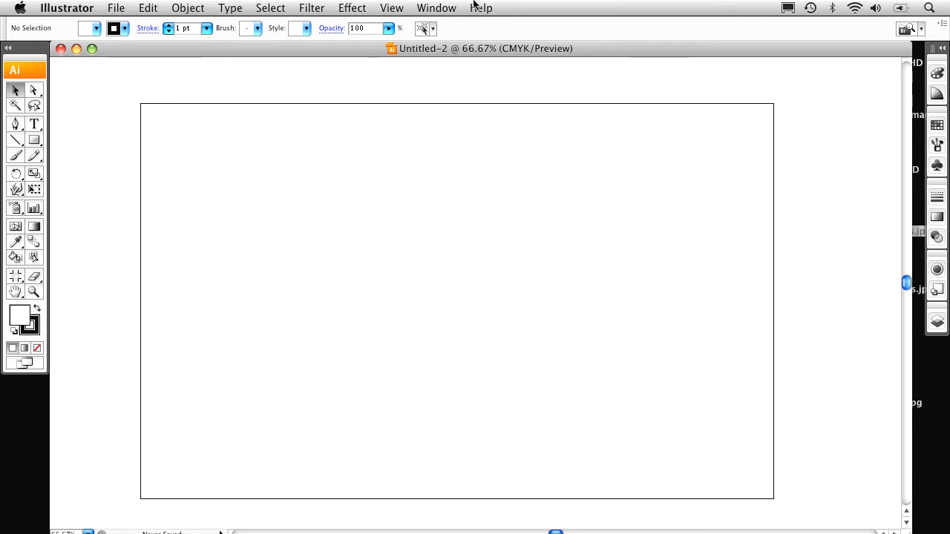
# Show the Window menu's list of available panels
pyautogui.click(437, 9)
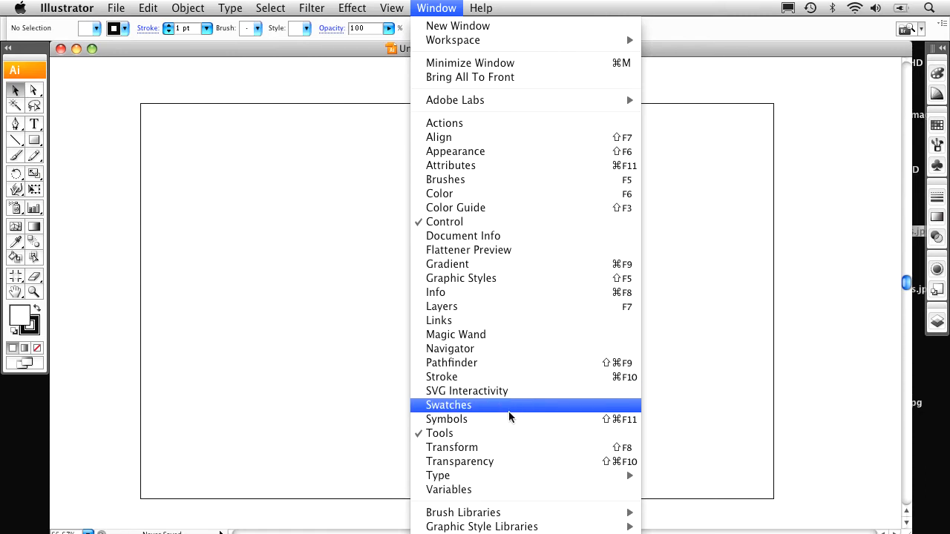
# Show the Symbols panel and start placing orange flower symbols on the artboard
pyautogui.click(449, 406)
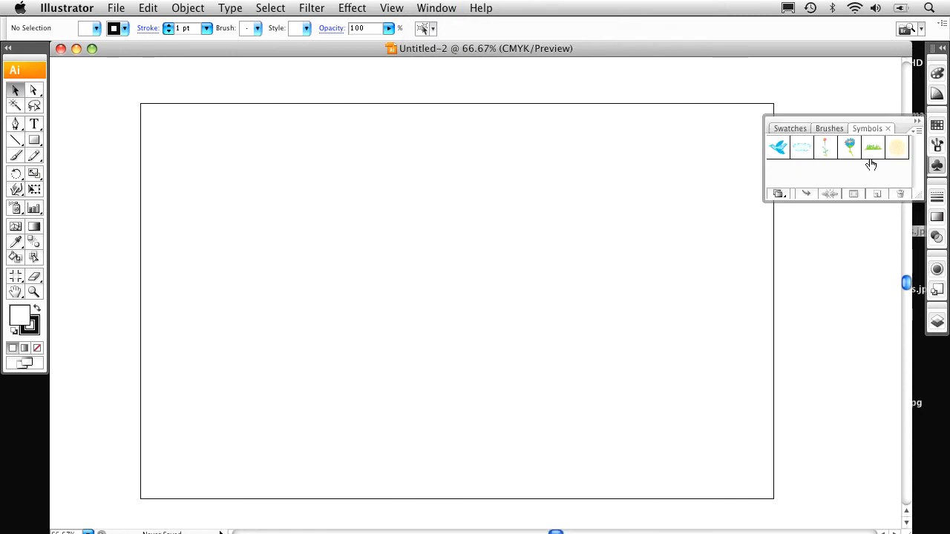
pyautogui.click(897, 149)
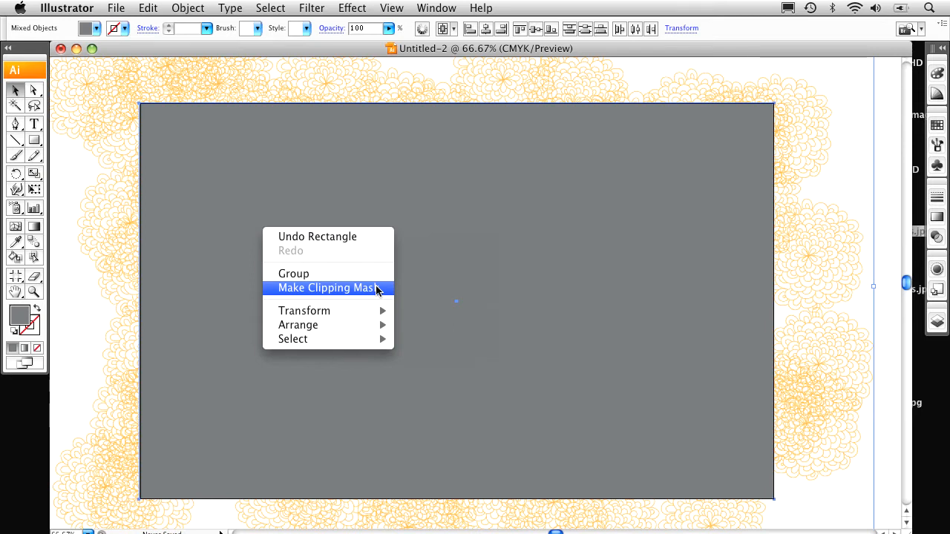
# Make a clipping mask confining the symbol pattern to the rectangle, then deselect it
pyautogui.click(325, 288)
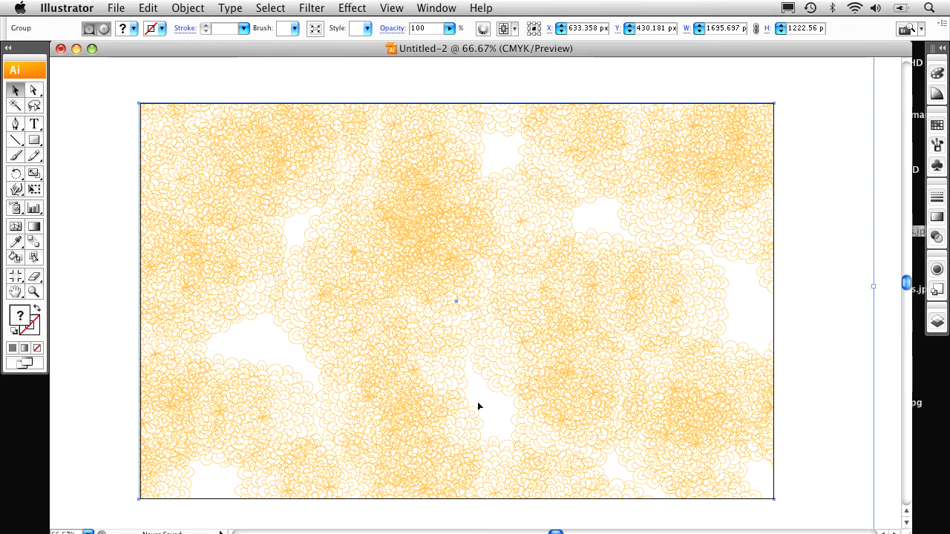
pyautogui.click(276, 375)
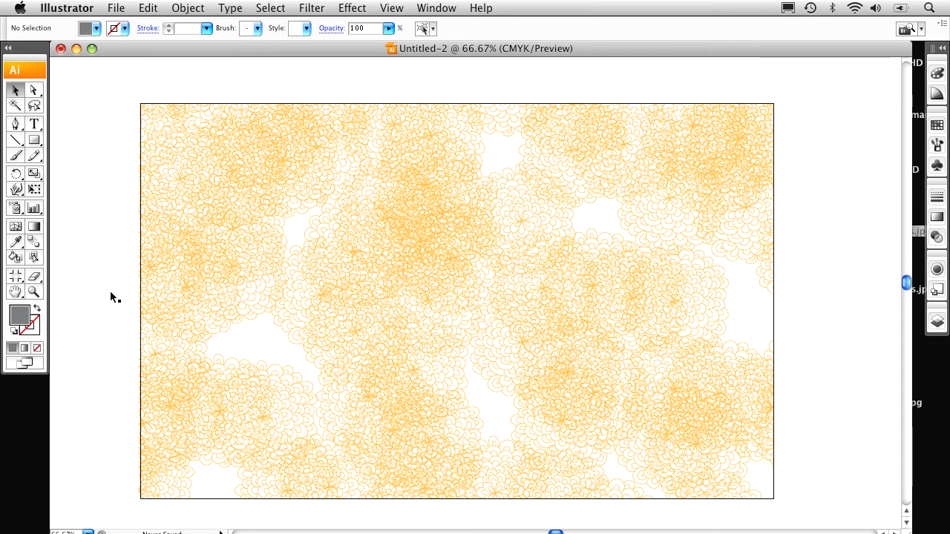
pyautogui.moveTo(34, 125)
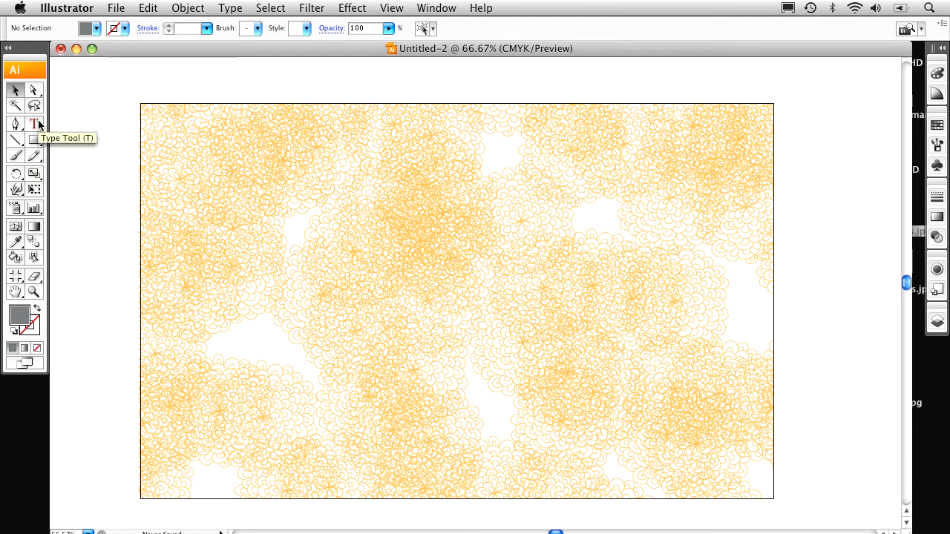
# Create a tall text frame on the left filled with lorem ipsum placeholder text
pyautogui.click(34, 125)
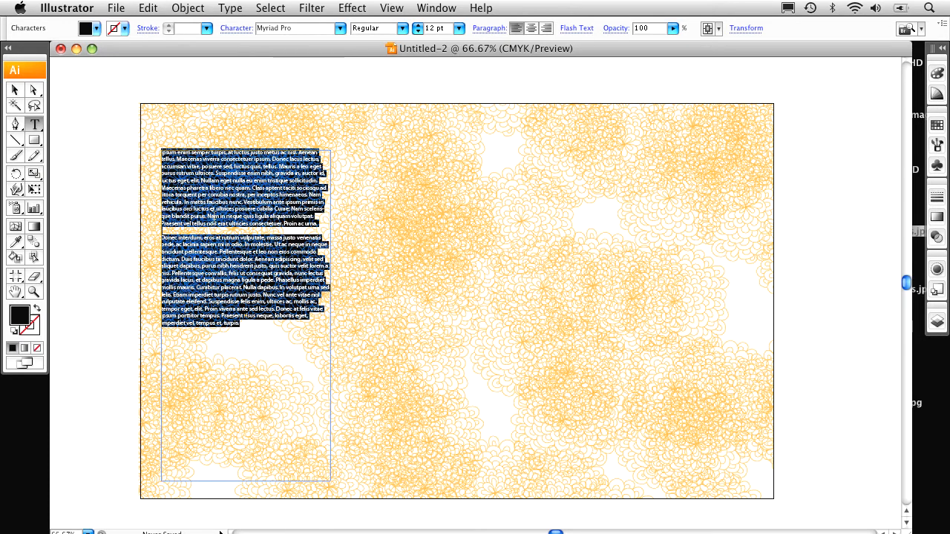
pyautogui.click(243, 324)
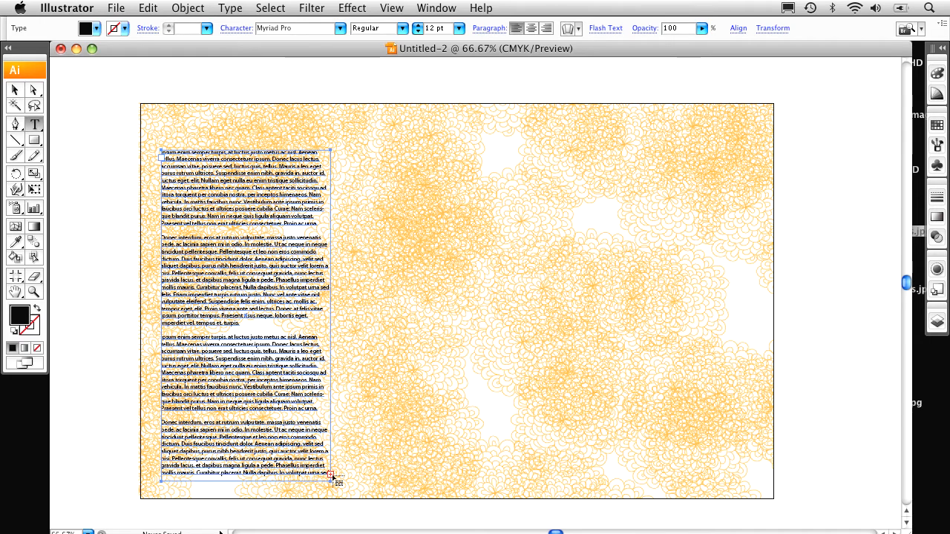
pyautogui.moveTo(464, 325)
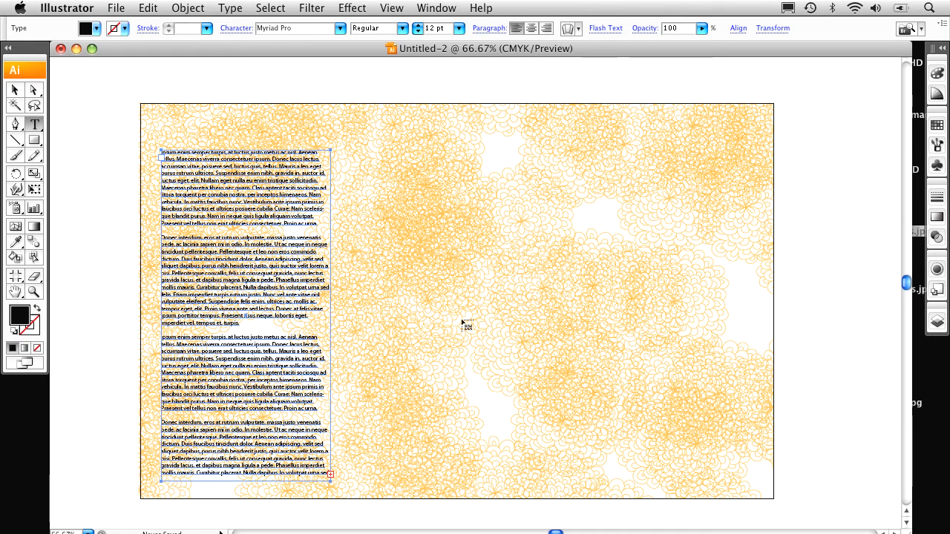
pyautogui.moveTo(403, 231)
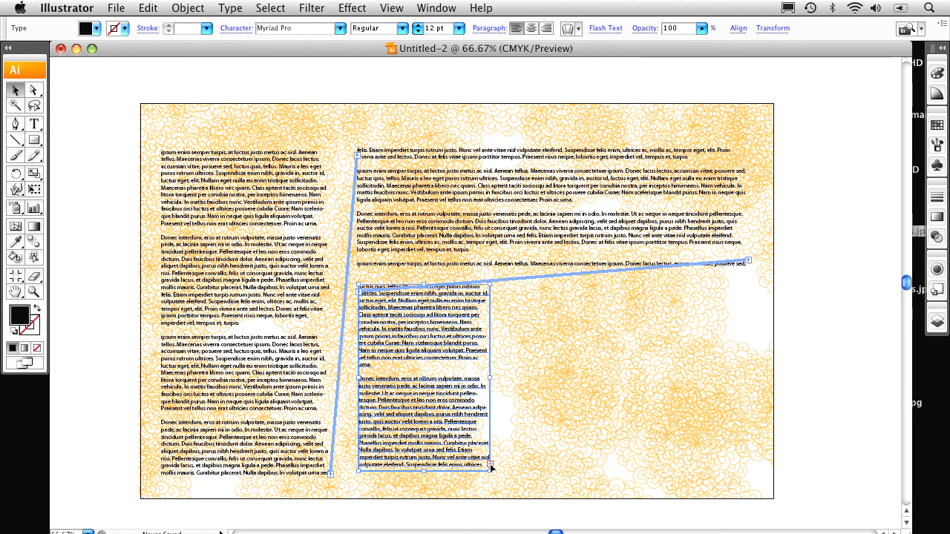
pyautogui.moveTo(495, 457)
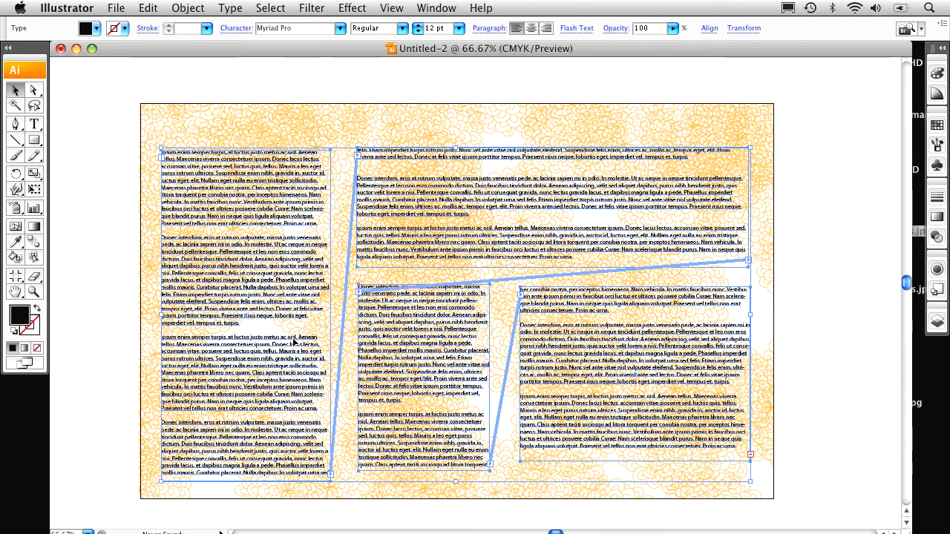
pyautogui.moveTo(749, 270)
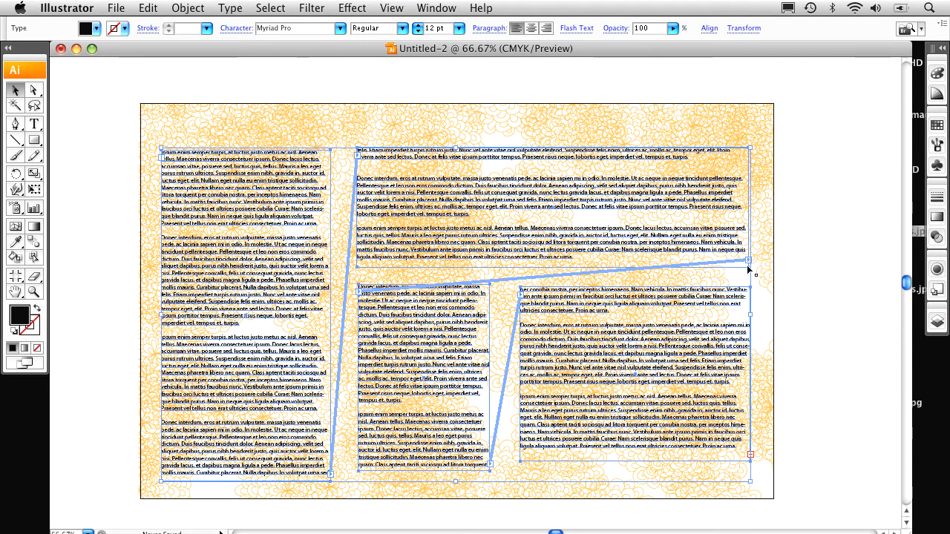